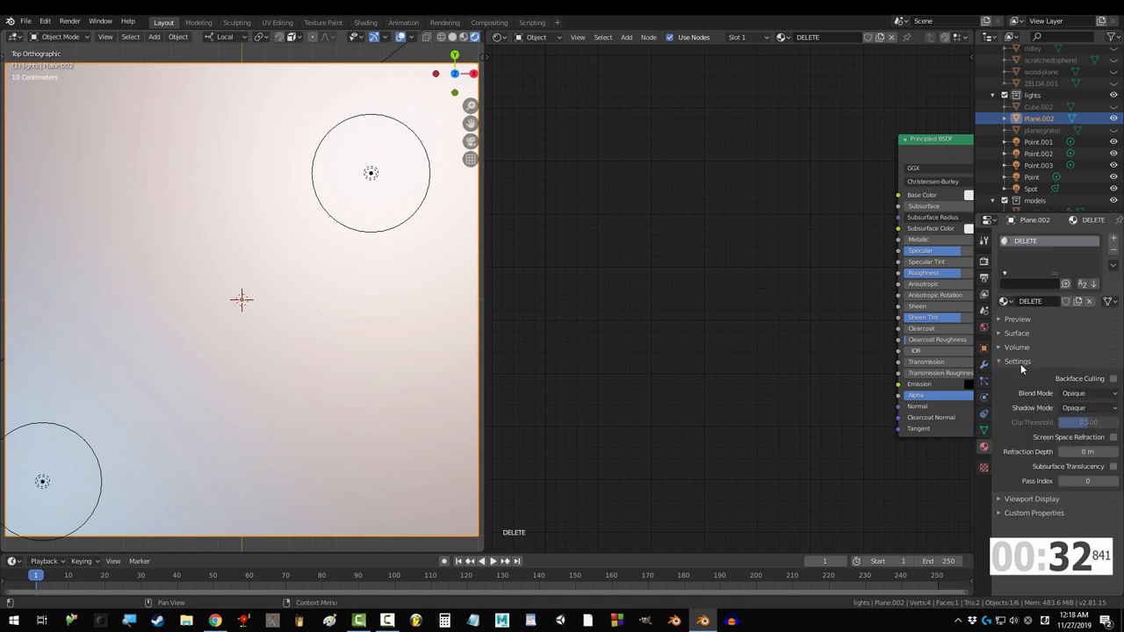
Set the material's Blend Mode to Alpha Clip in the material settings
{"action": "left_click", "coordinate": [1089, 393]}
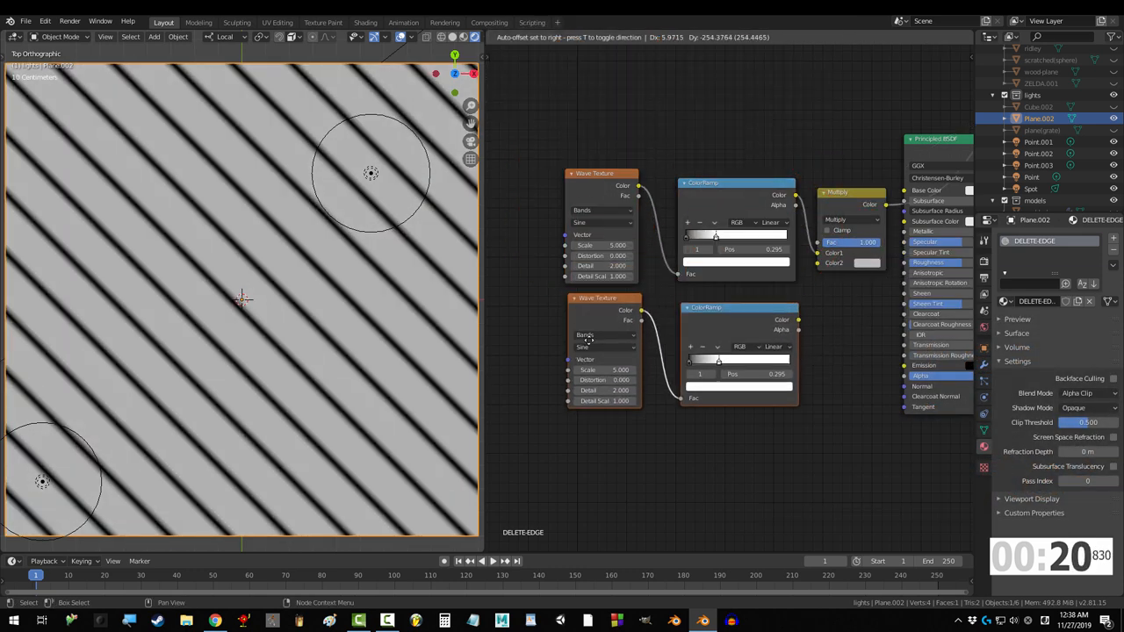
Add Texture Coordinate and Mapping nodes to both wave textures via Node Wrangler
{"action": "key", "text": "ctrl+t"}
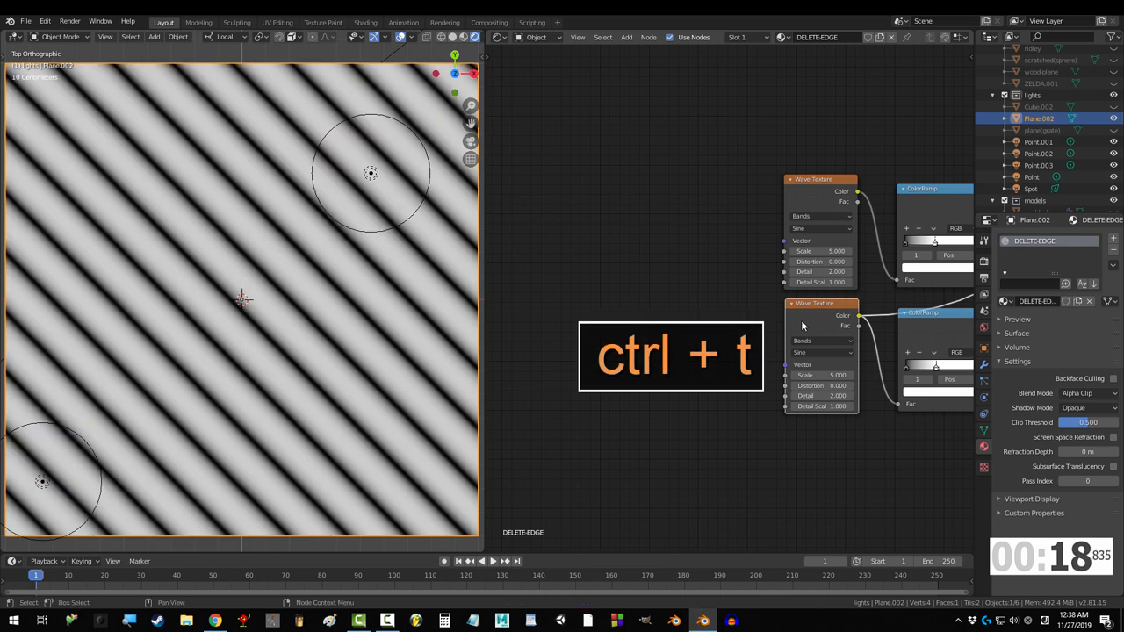
{"action": "key", "text": "ctrl+t"}
{"action": "type", "text": "color"}
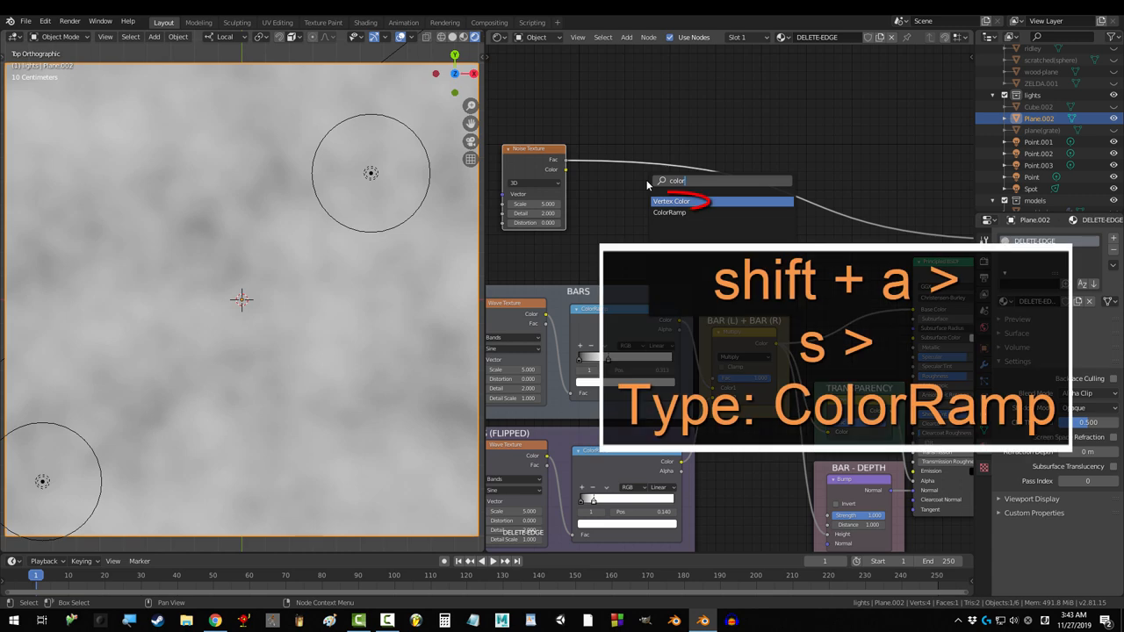
Add a ColorRamp for the noise texture and a Musgrave Texture beneath it
{"action": "left_click", "coordinate": [669, 210]}
{"action": "type", "text": "musg"}
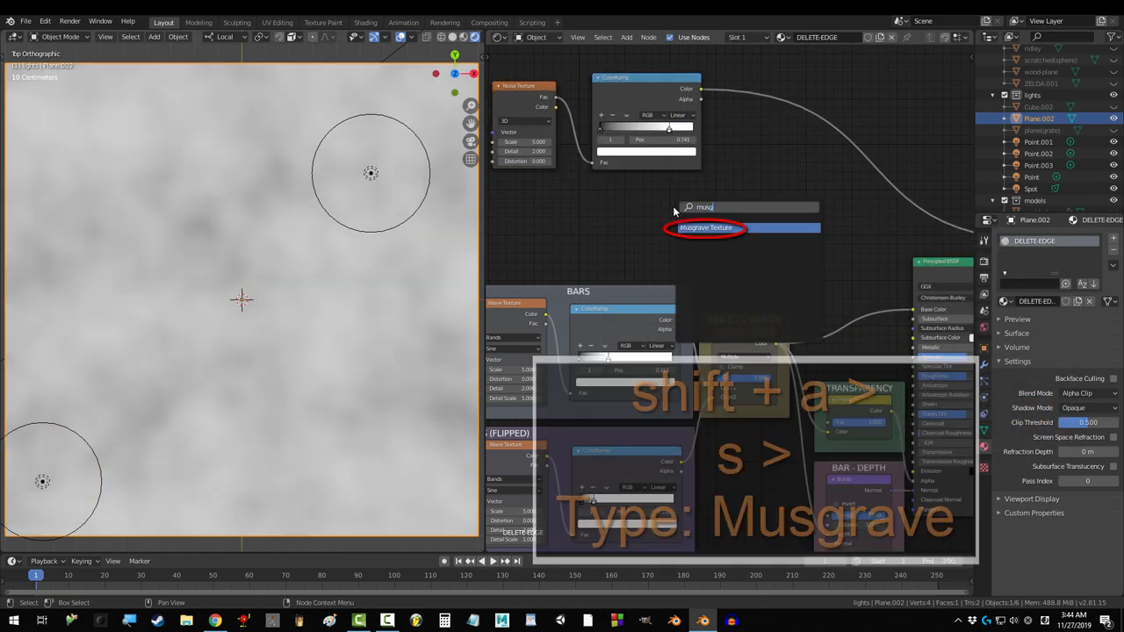
{"action": "left_click", "coordinate": [707, 228]}
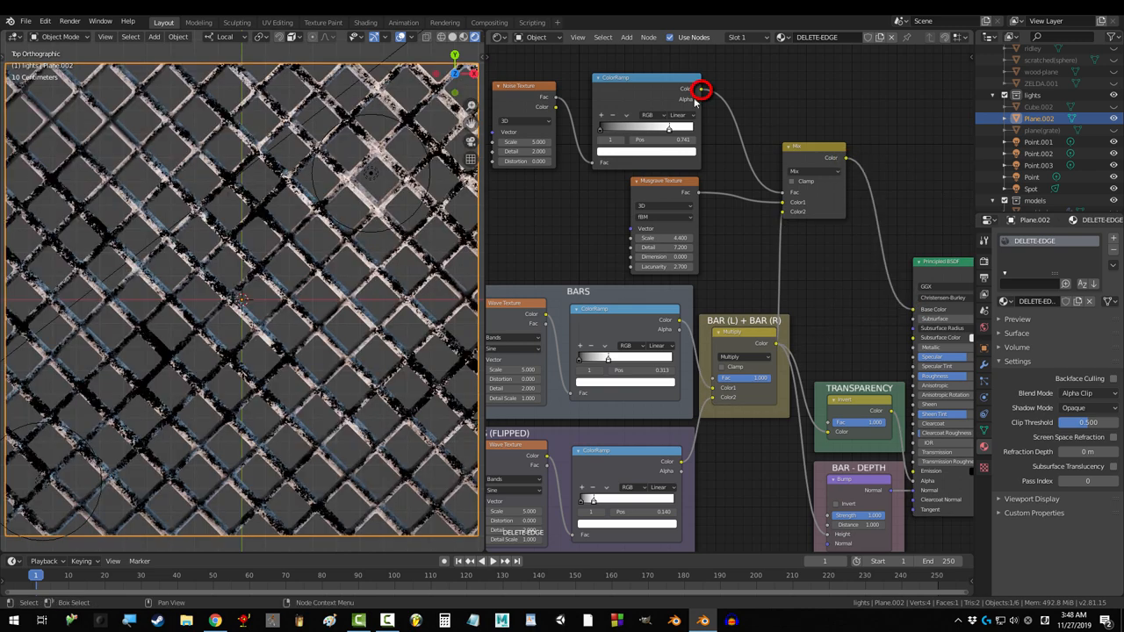
Search 'inv' in the add-node menu to bring in an Invert node
{"action": "type", "text": "inv"}
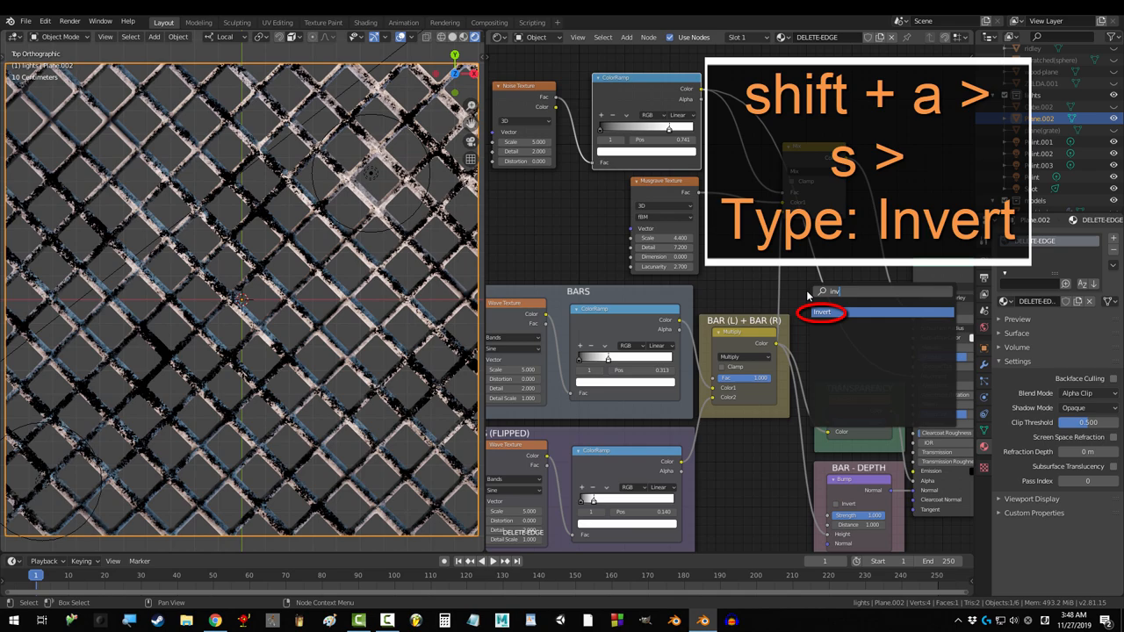